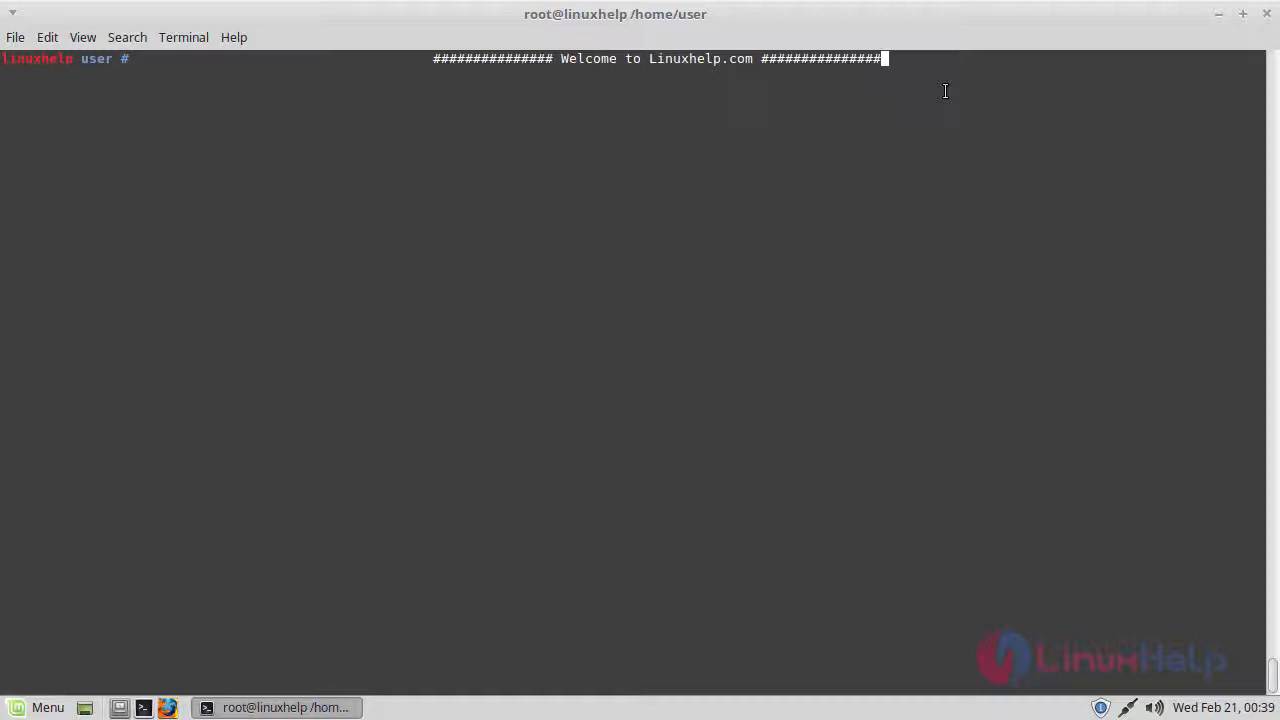
pyautogui.moveTo(952, 68)
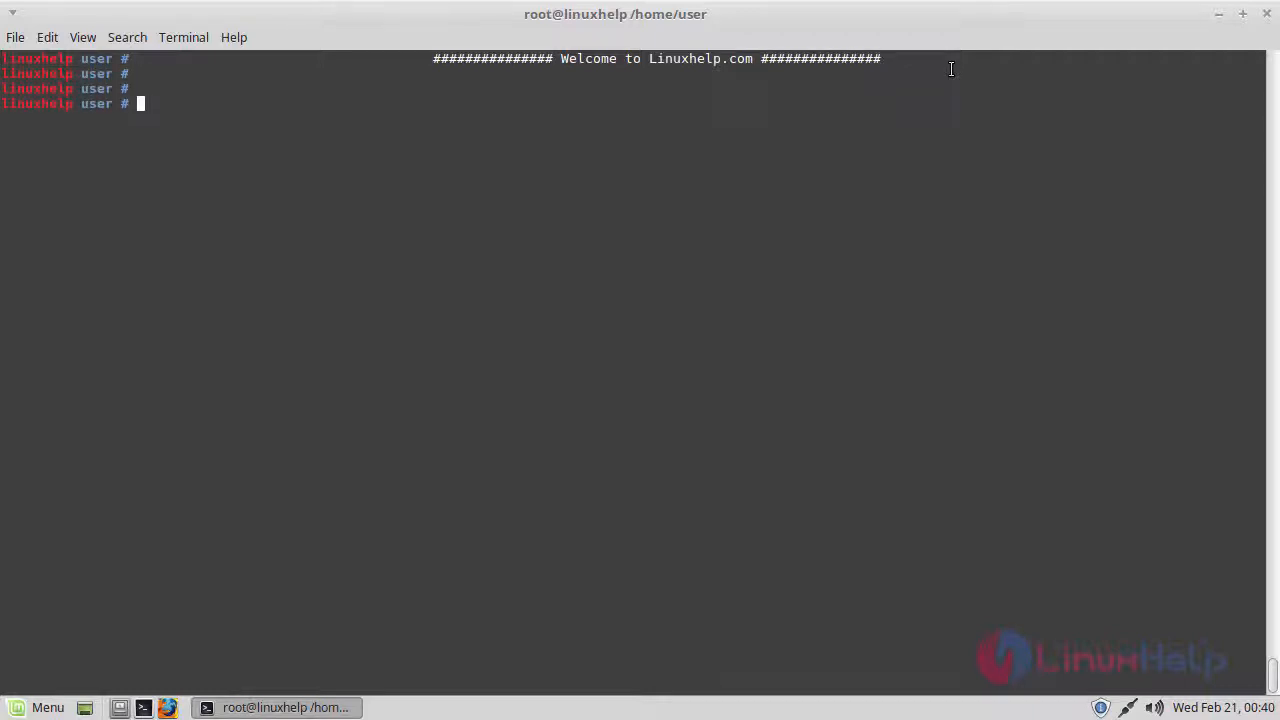
# - Refresh the package index with apt-get update
pyautogui.write('apt-get update')
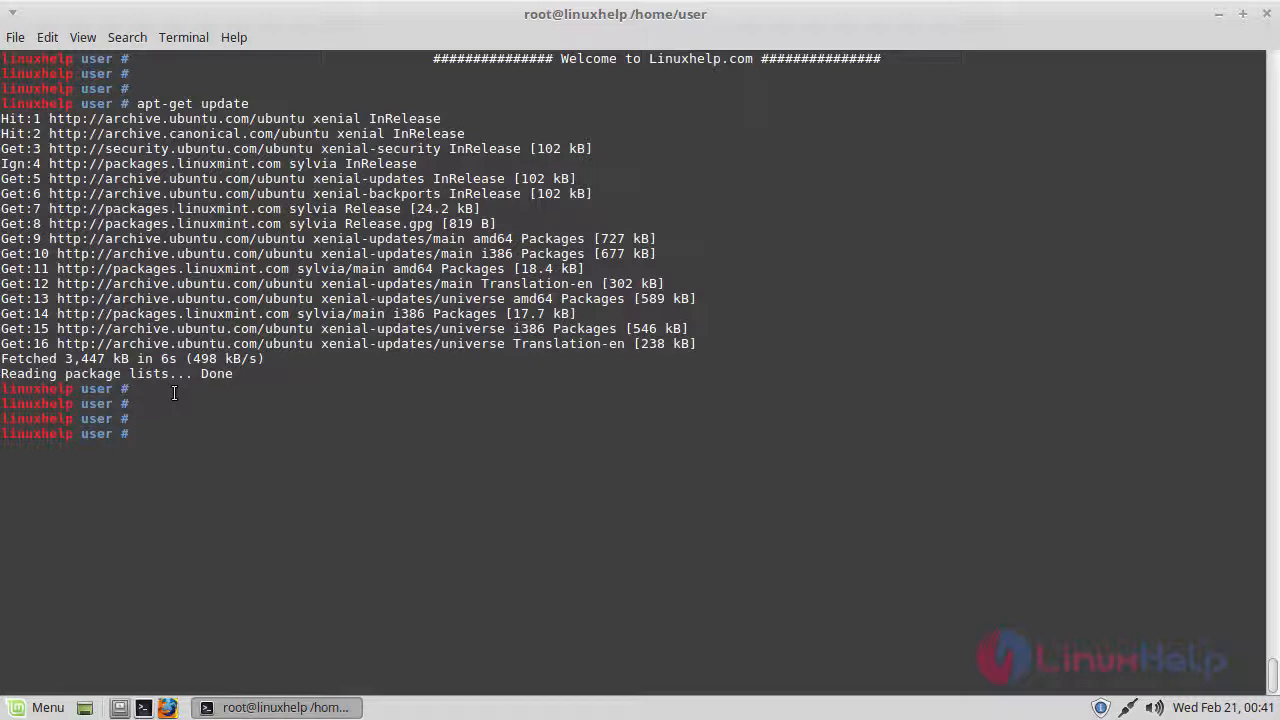
# - Add the oracle_vbox_2016.asc and oracle_vbox.asc signing keys via apt-key, then rerun apt-get update
pyautogui.write('wget -q https://www.virtualbox.org/download/oracle_vbox_2016.asc -O- | sudo apt-key add -')
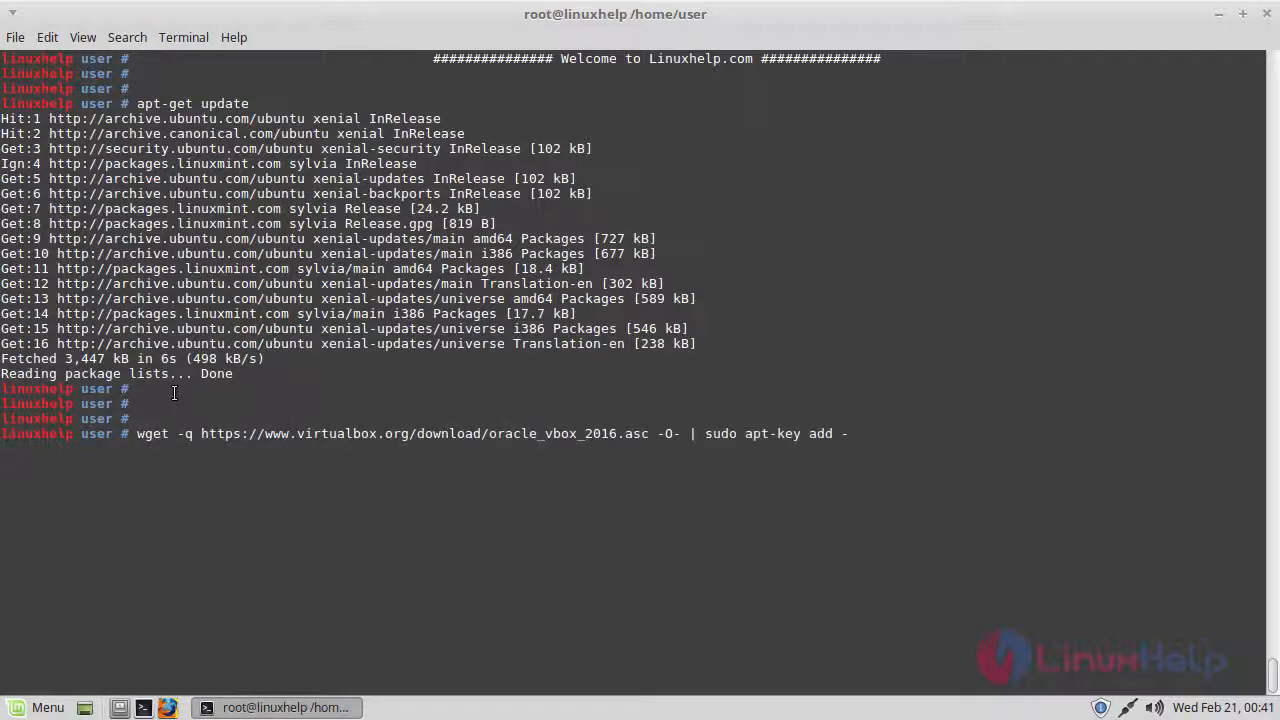
pyautogui.press('Return')
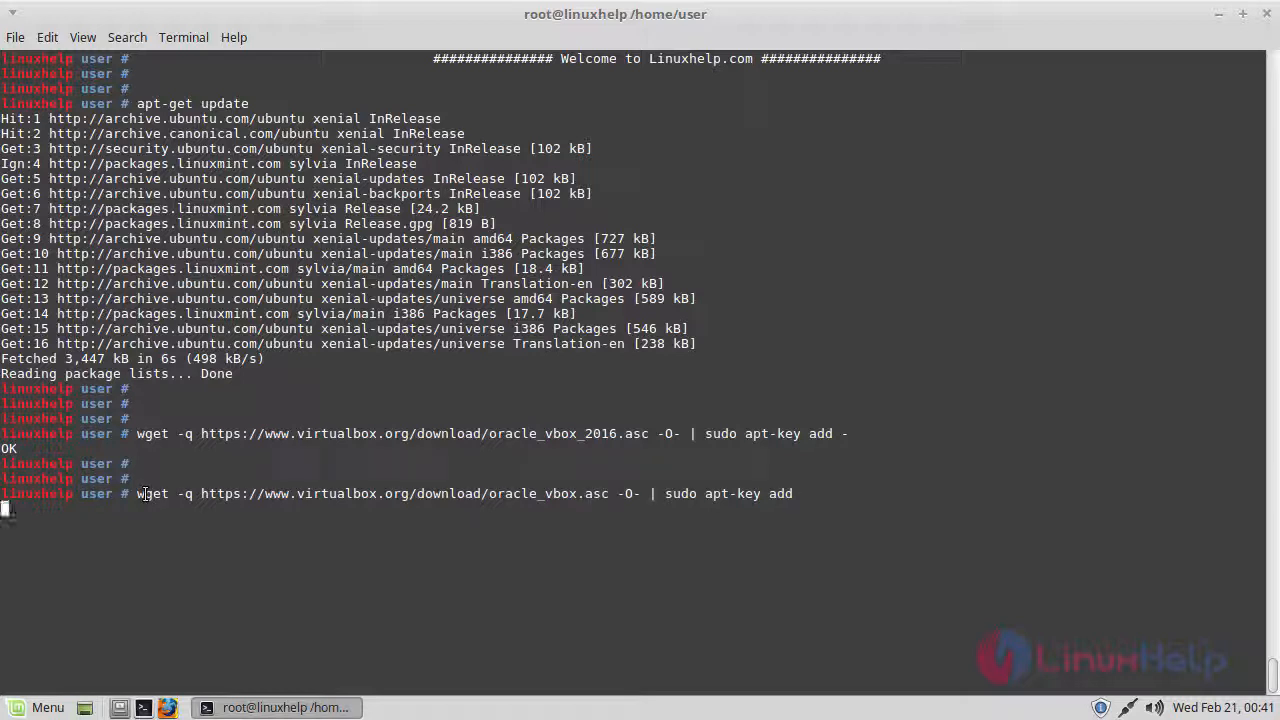
pyautogui.press('Return')
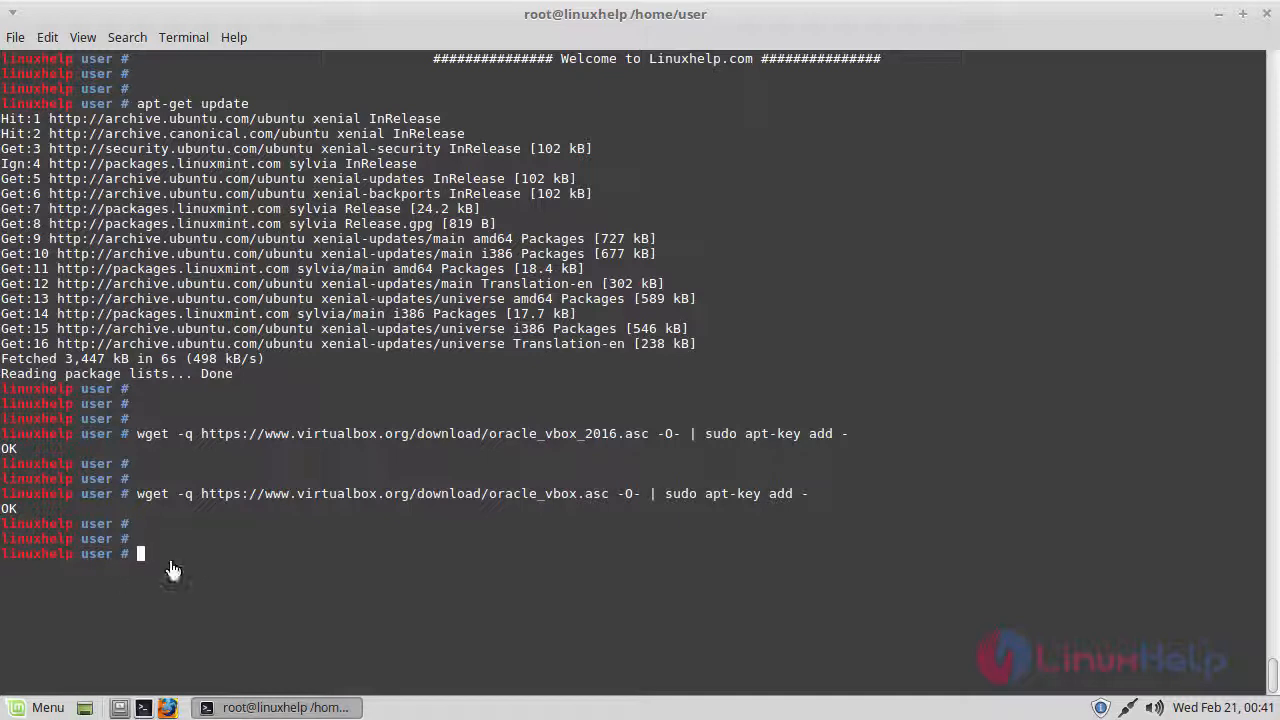
pyautogui.write('apt-get update')
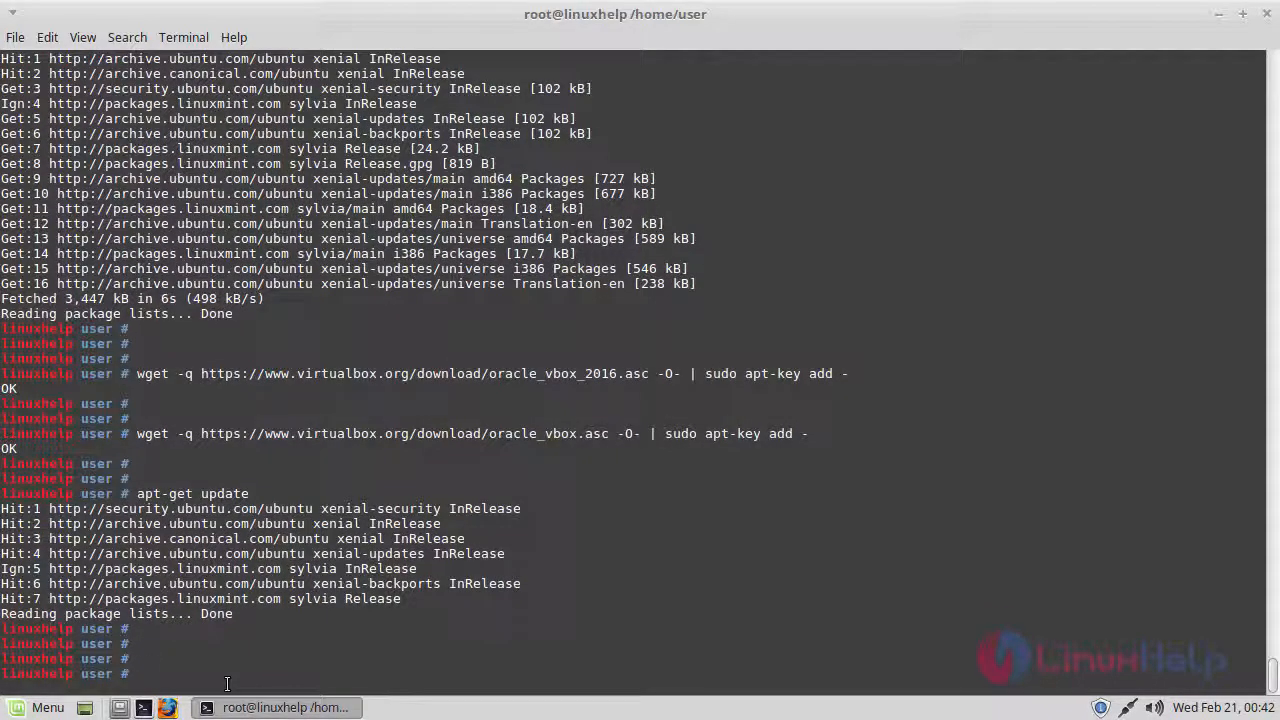
# - Install virtualbox-qt with apt-get and confirm with y at the continue prompt
pyautogui.write('apt-get')
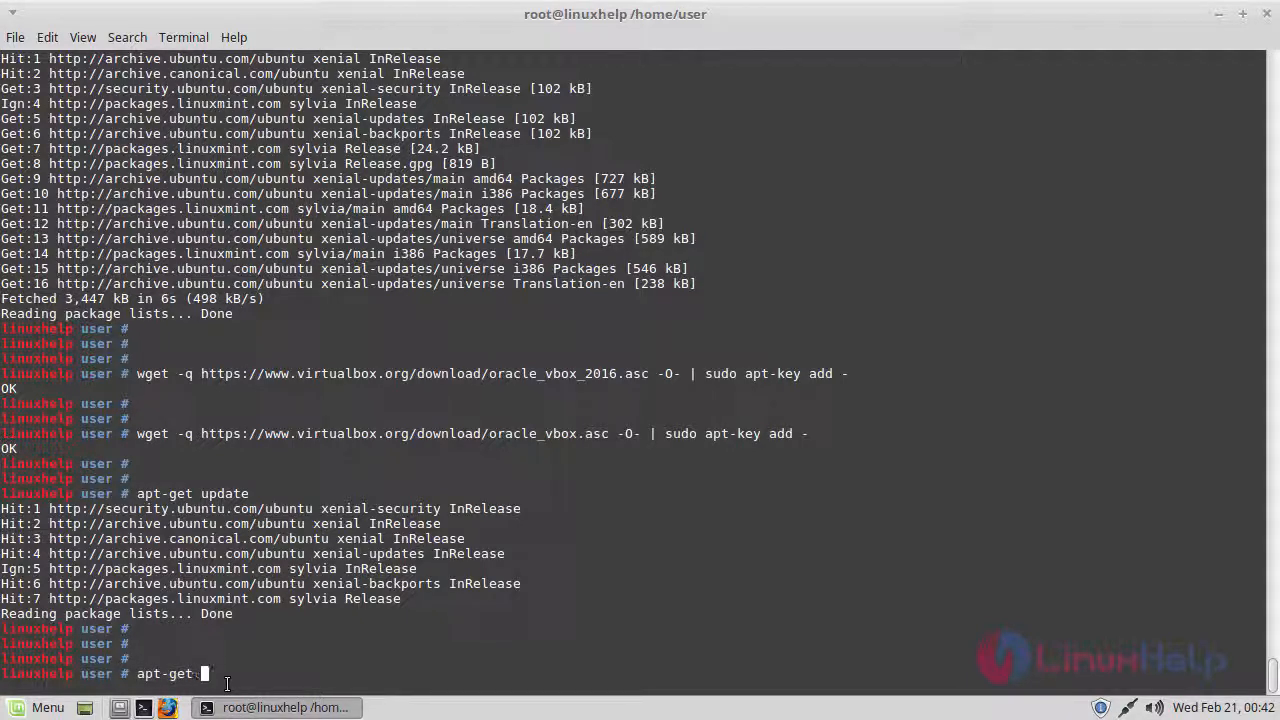
pyautogui.write('install virtualbox-qt')
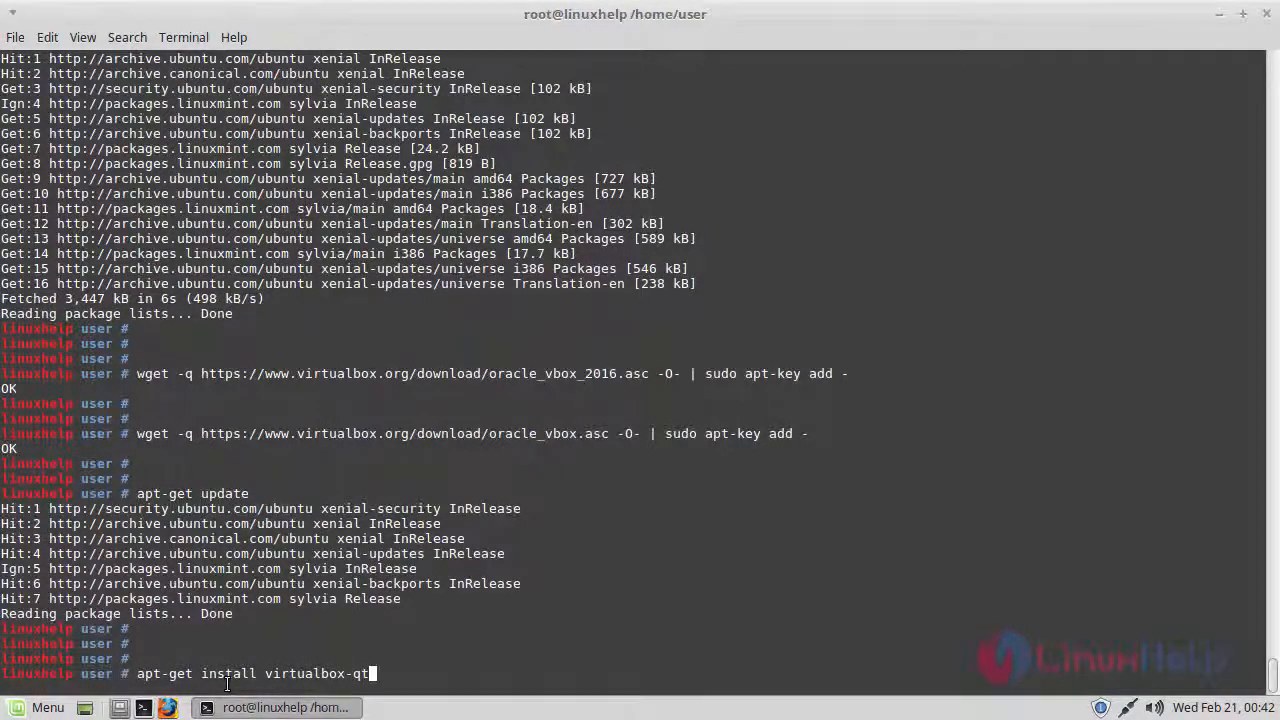
pyautogui.press('Return')
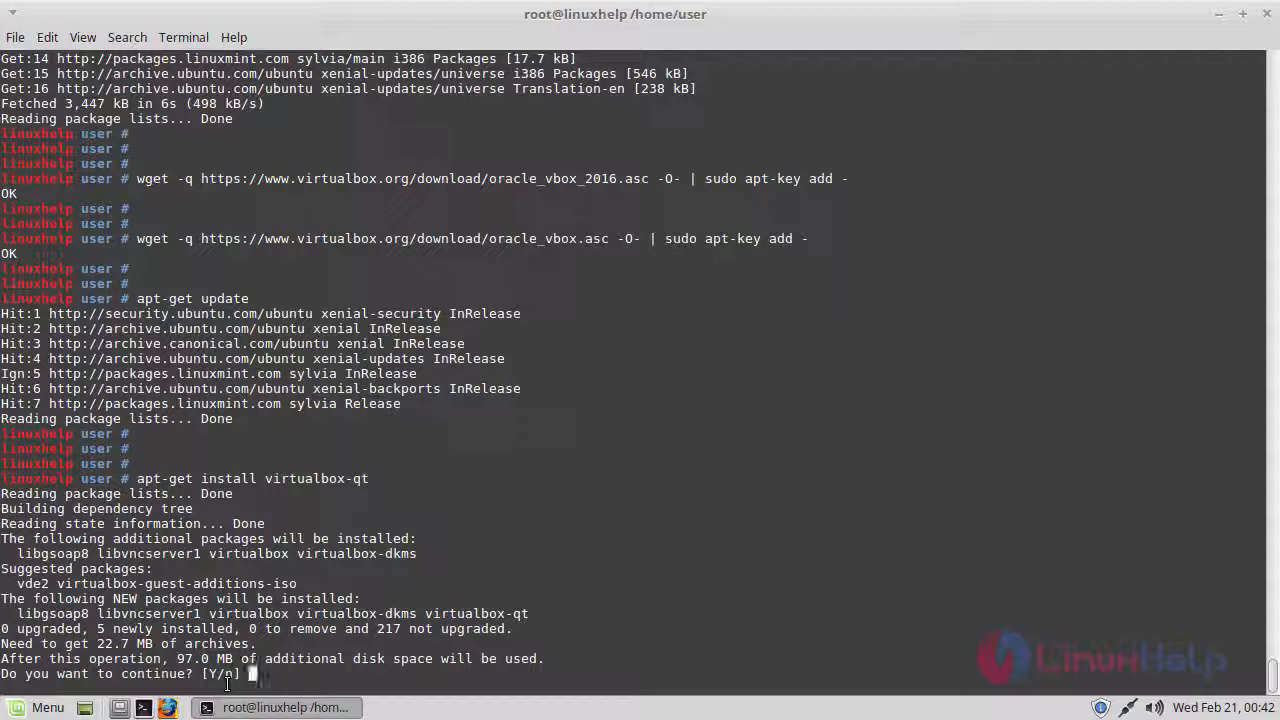
pyautogui.write('y')
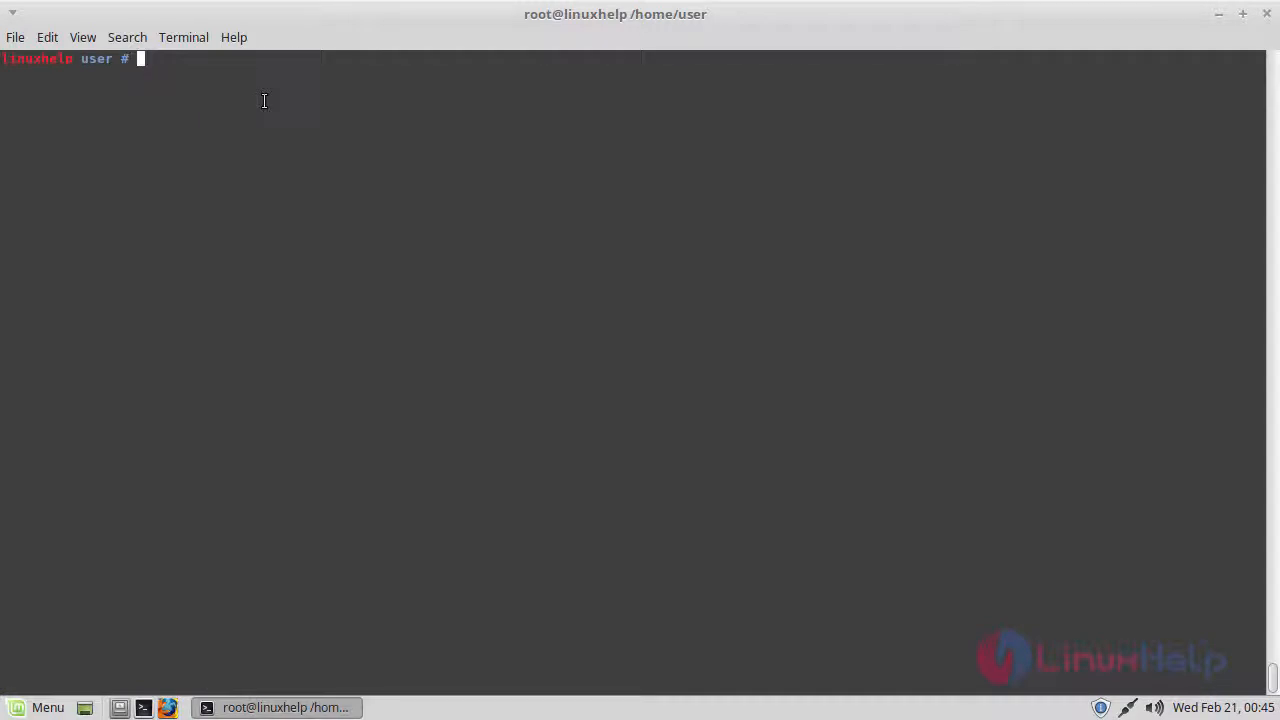
# - Verify the install with dpkg -l virtualbox, showing version 5.0.40 for amd64
pyautogui.write('dpkg -l virtualb')
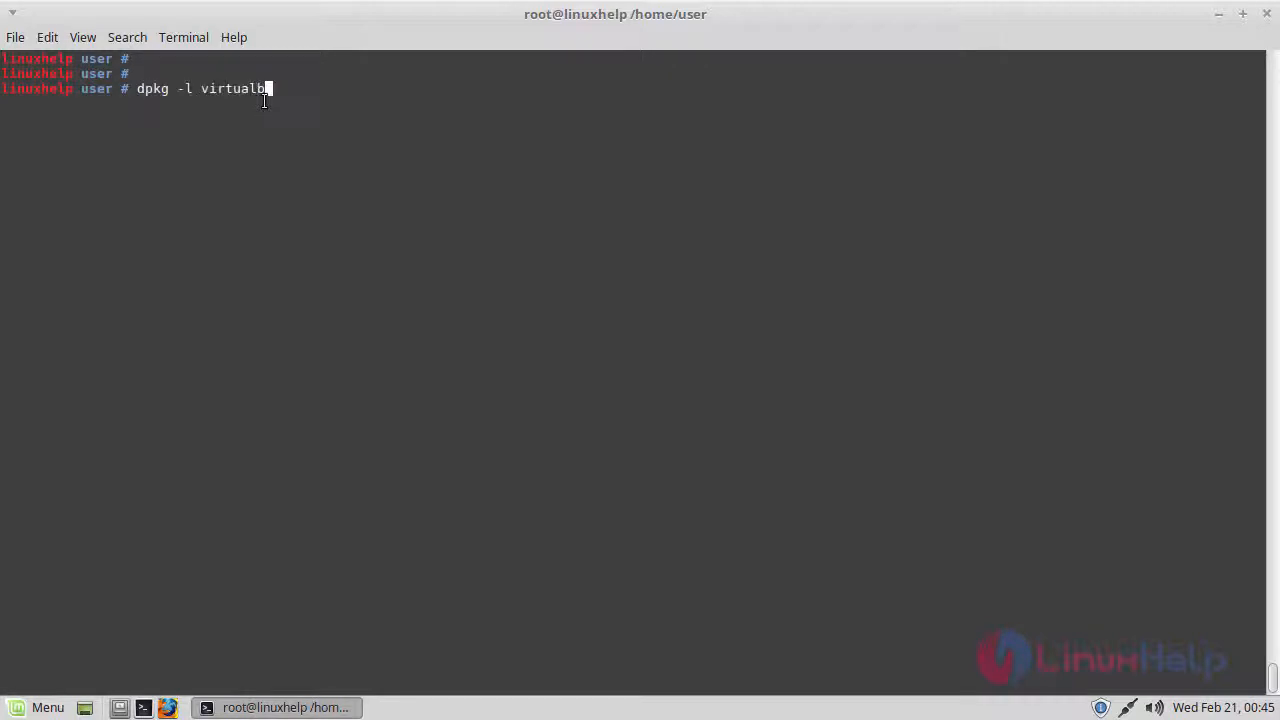
pyautogui.press('Return')
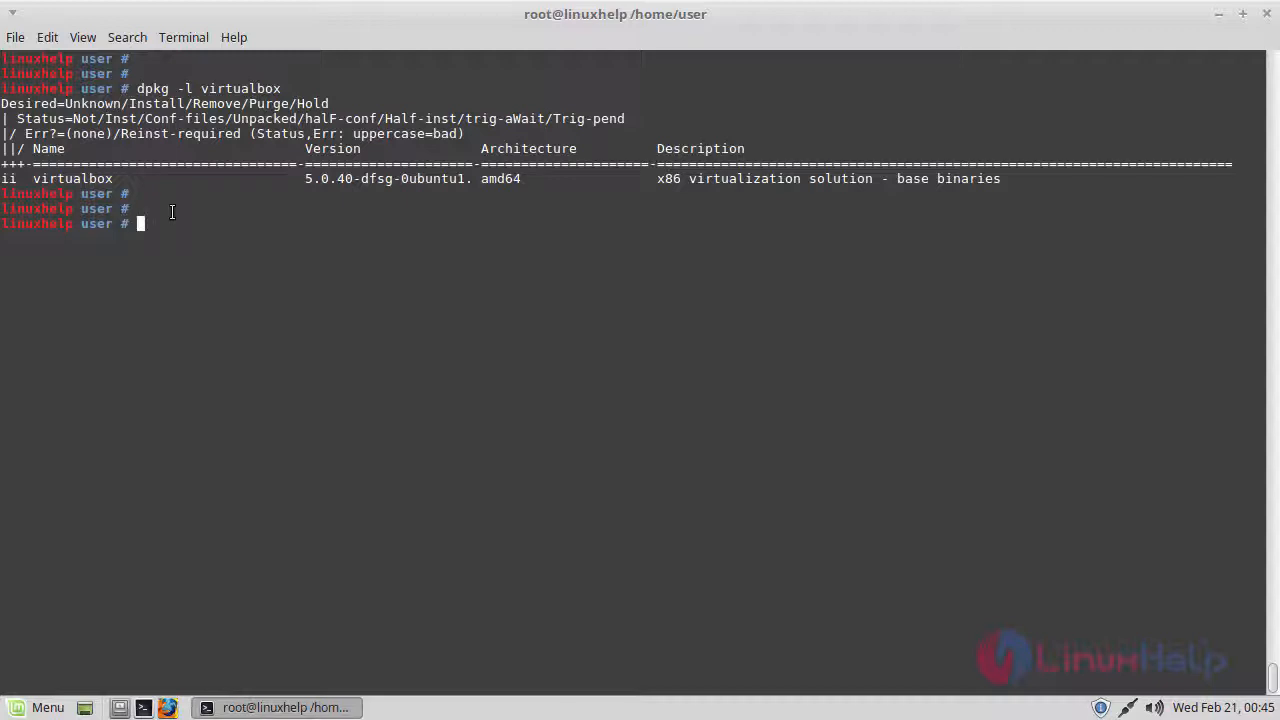
# - Launch Oracle VM VirtualBox Manager from the terminal with the virtualbox command
pyautogui.write('virtualbox')
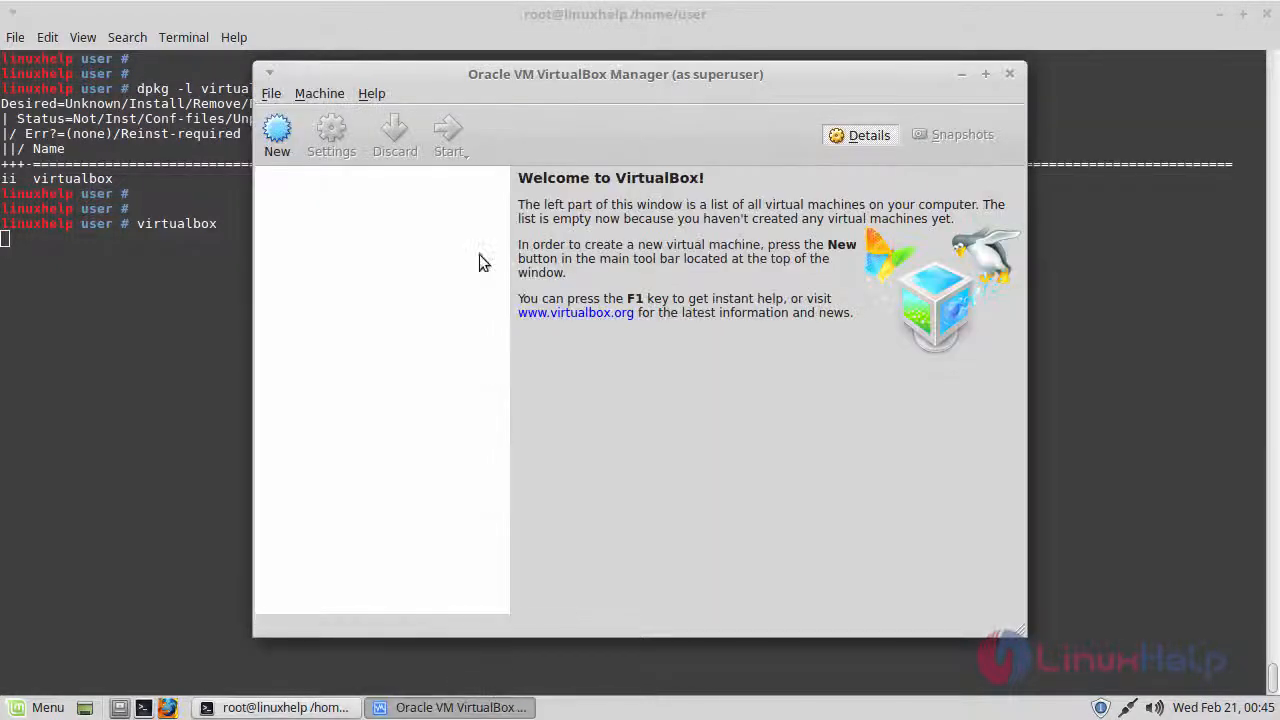
pyautogui.moveTo(424, 284)
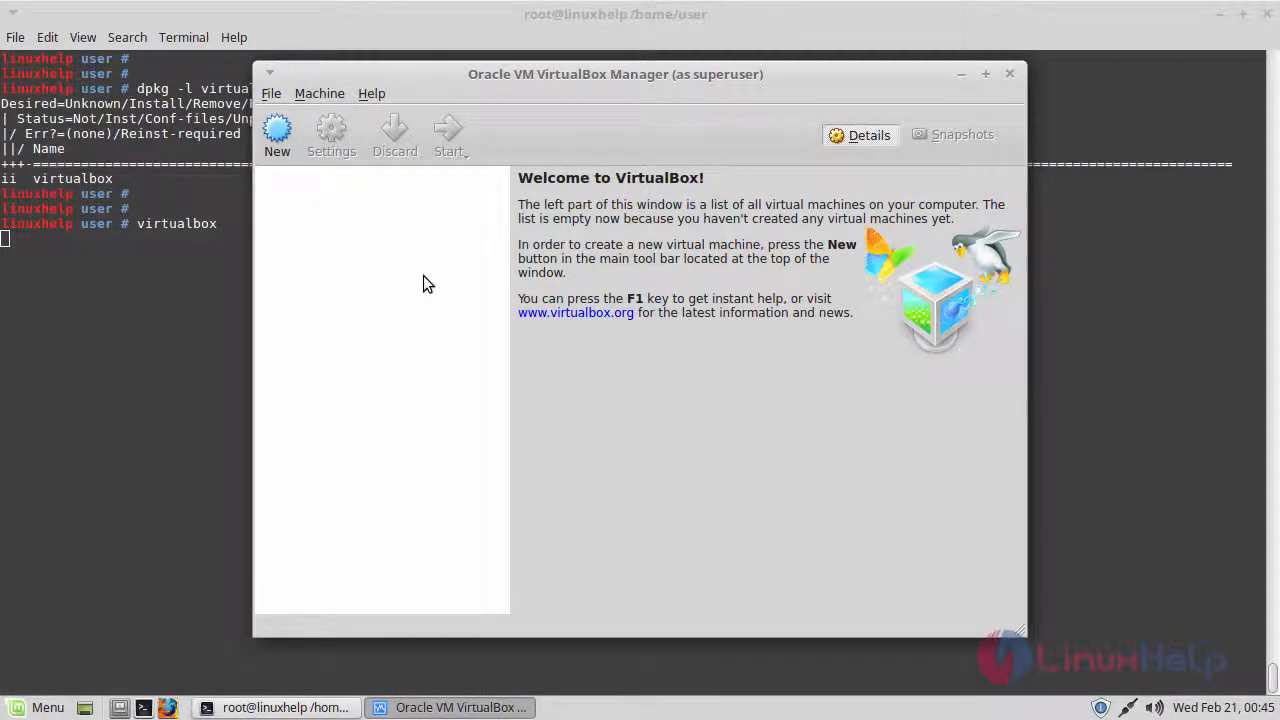
pyautogui.moveTo(258, 238)
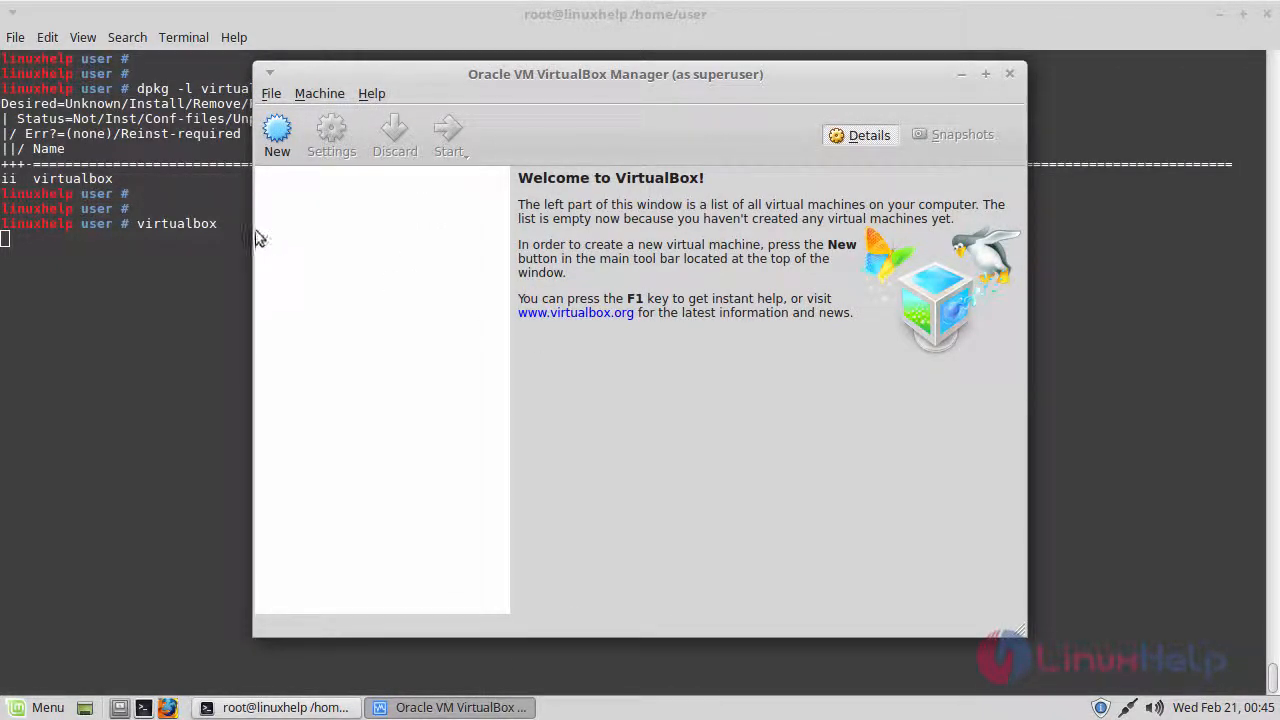
pyautogui.moveTo(276, 136)
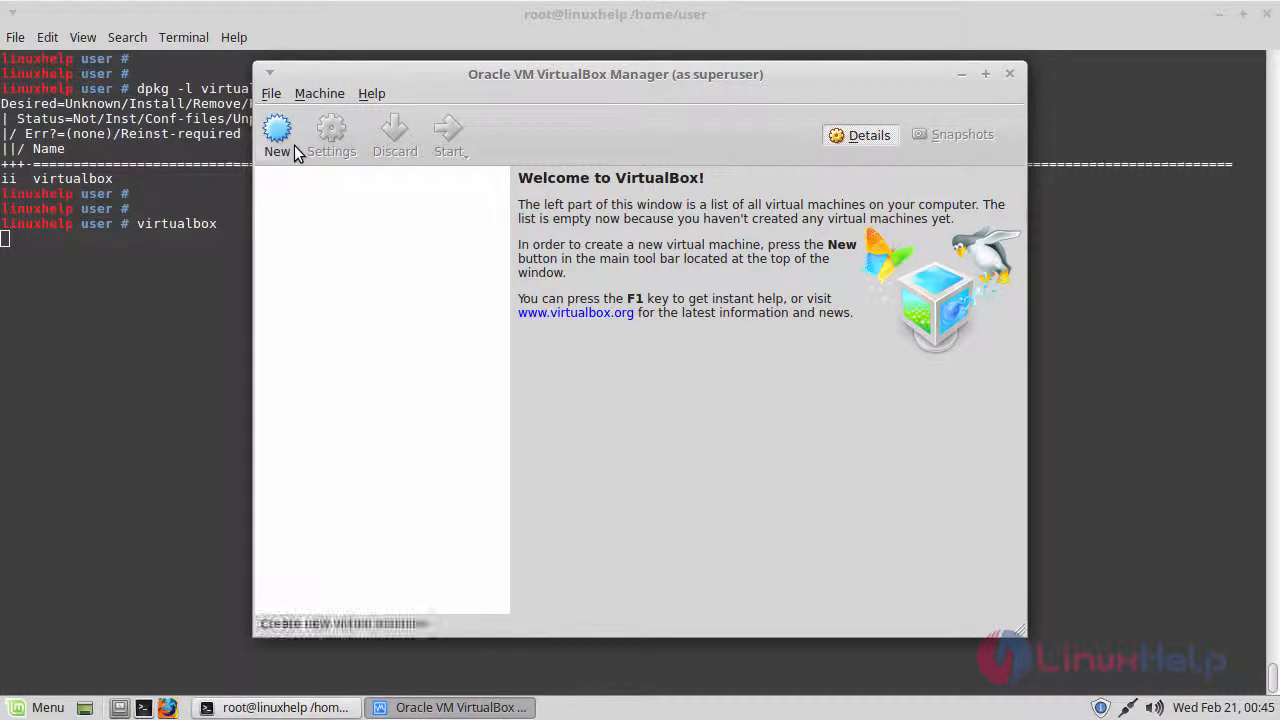
# - Start a new virtual machine and review the operating system Type options
pyautogui.click(276, 136)
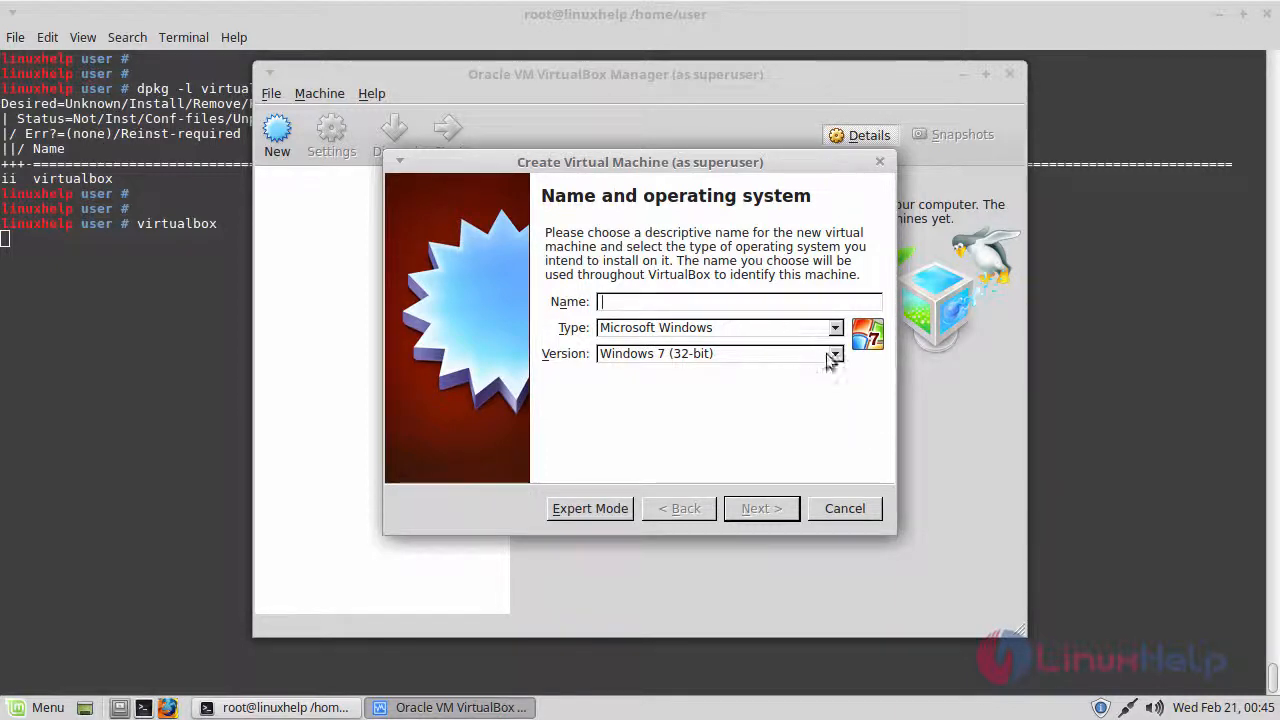
pyautogui.click(836, 328)
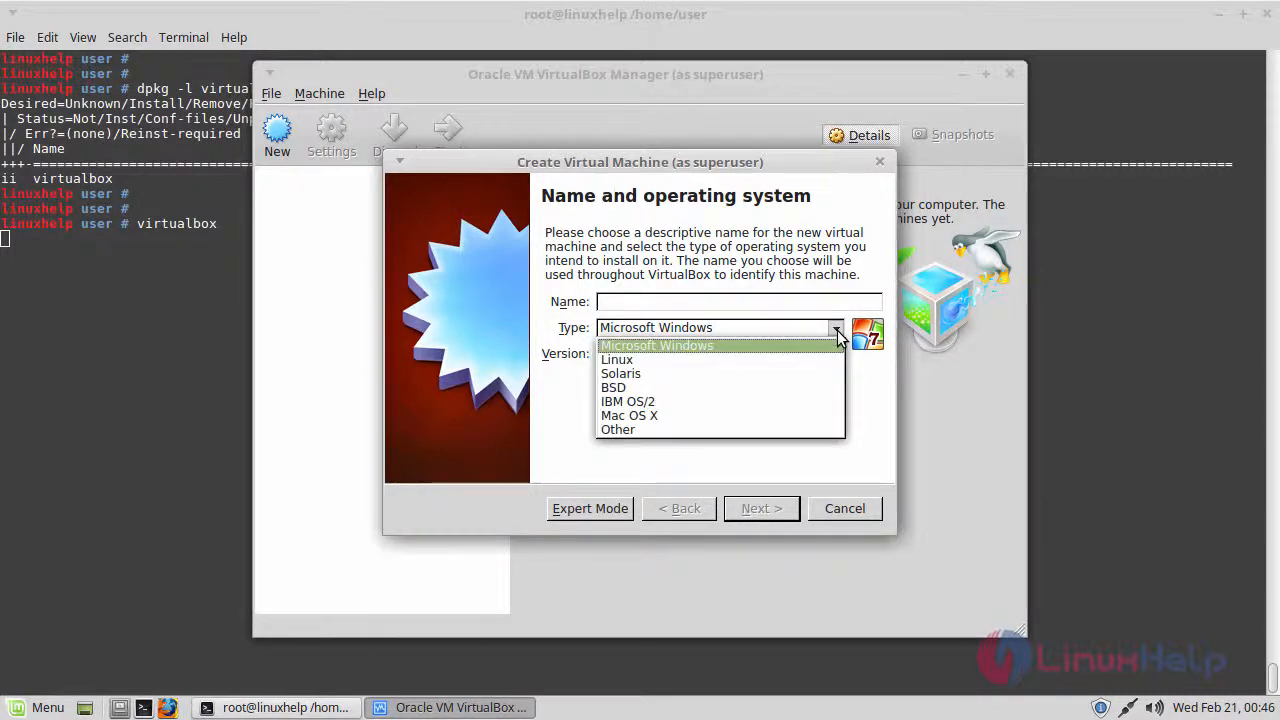
pyautogui.moveTo(624, 430)
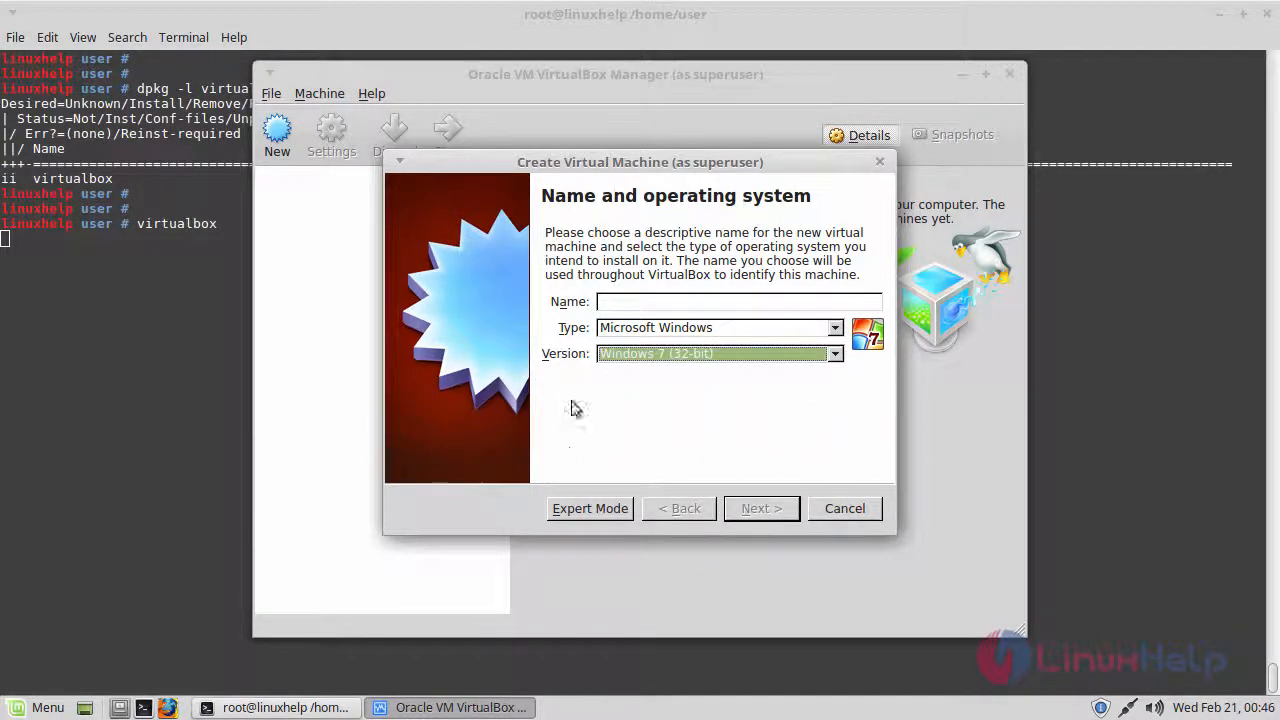
pyautogui.moveTo(604, 416)
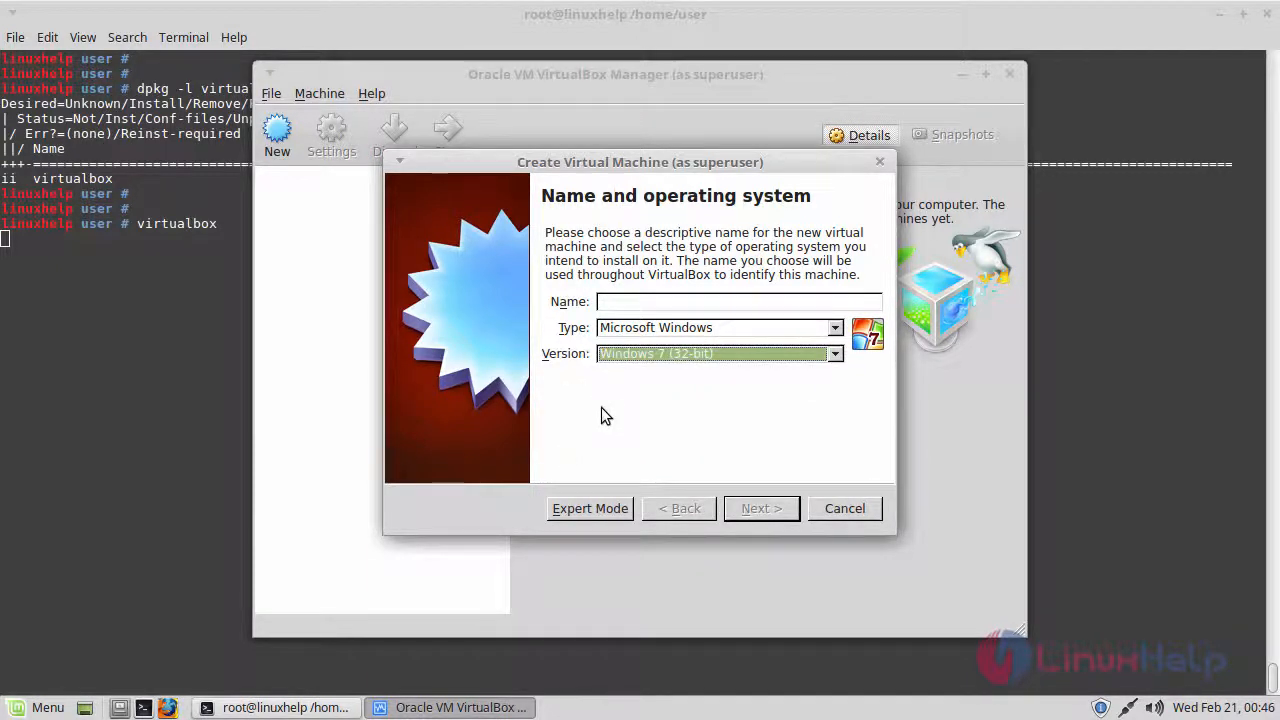
pyautogui.moveTo(810, 530)
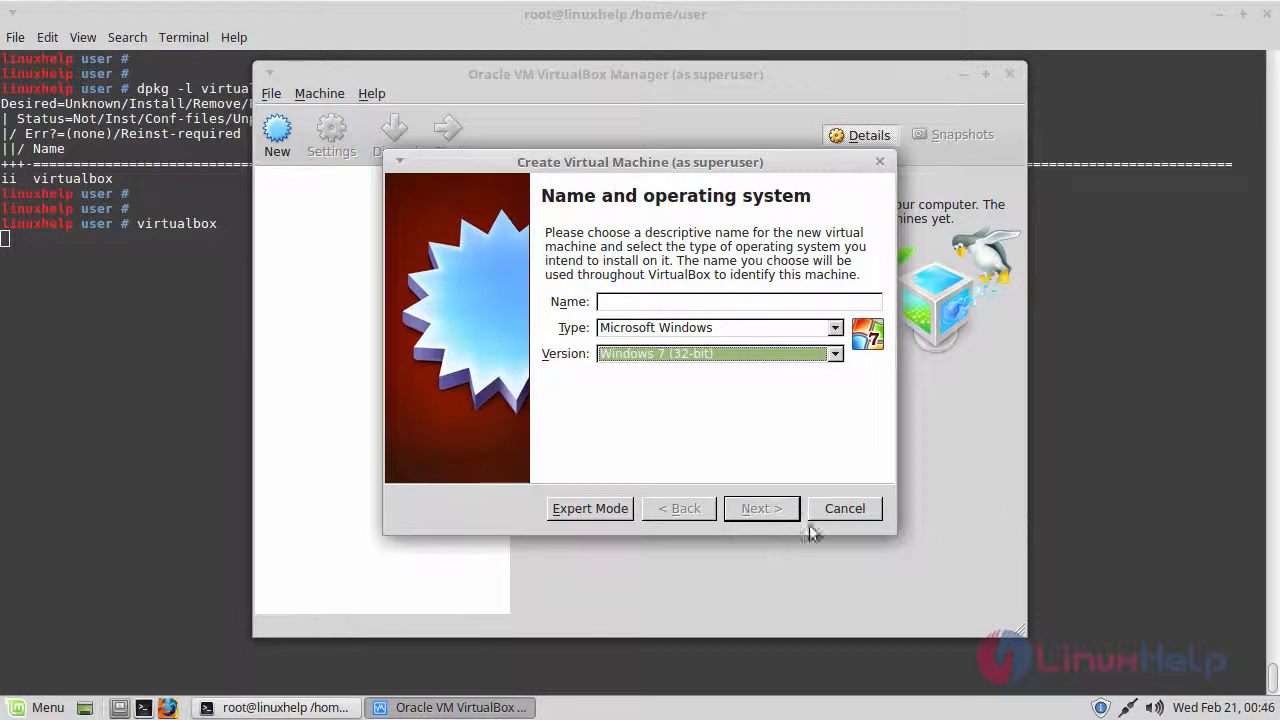
pyautogui.moveTo(644, 414)
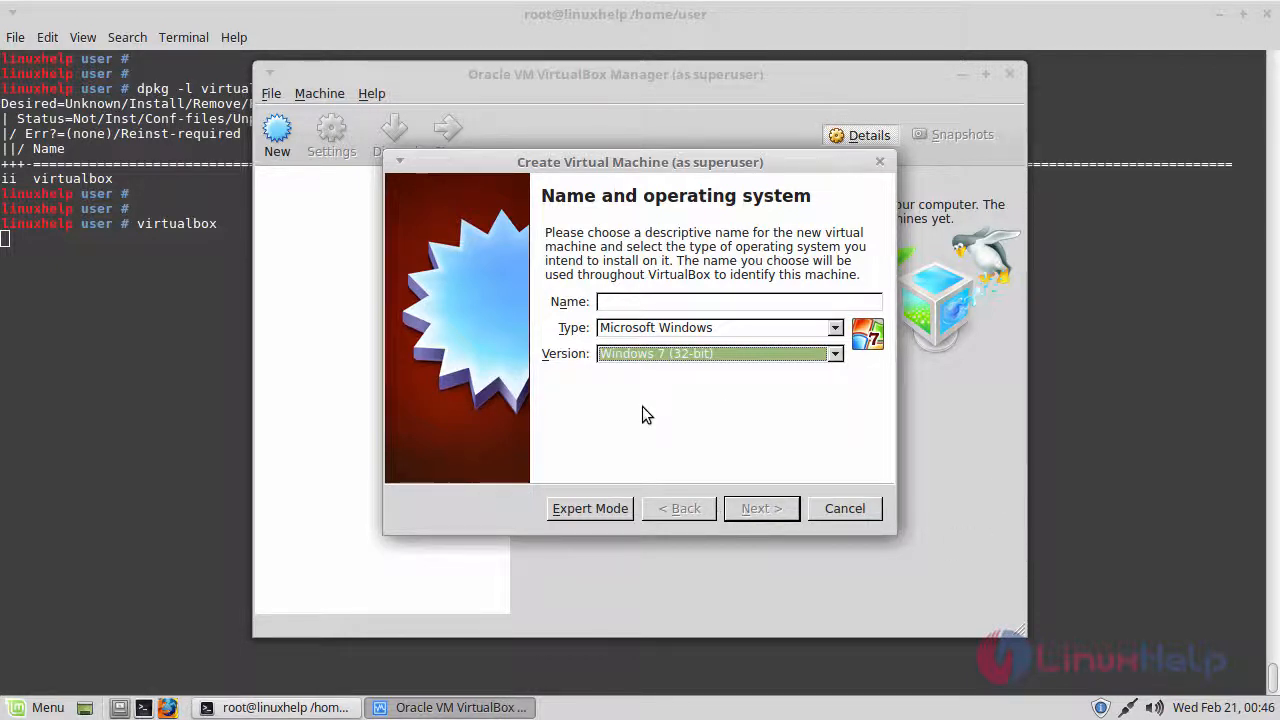
pyautogui.moveTo(836, 622)
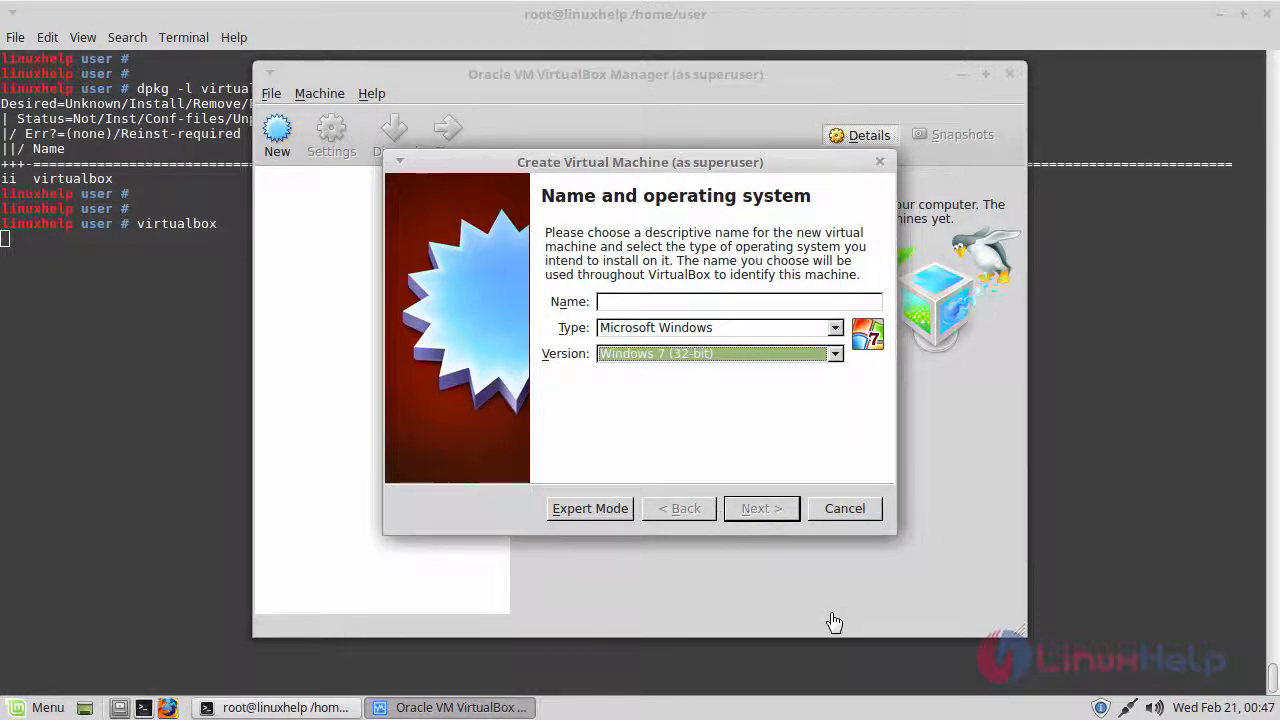